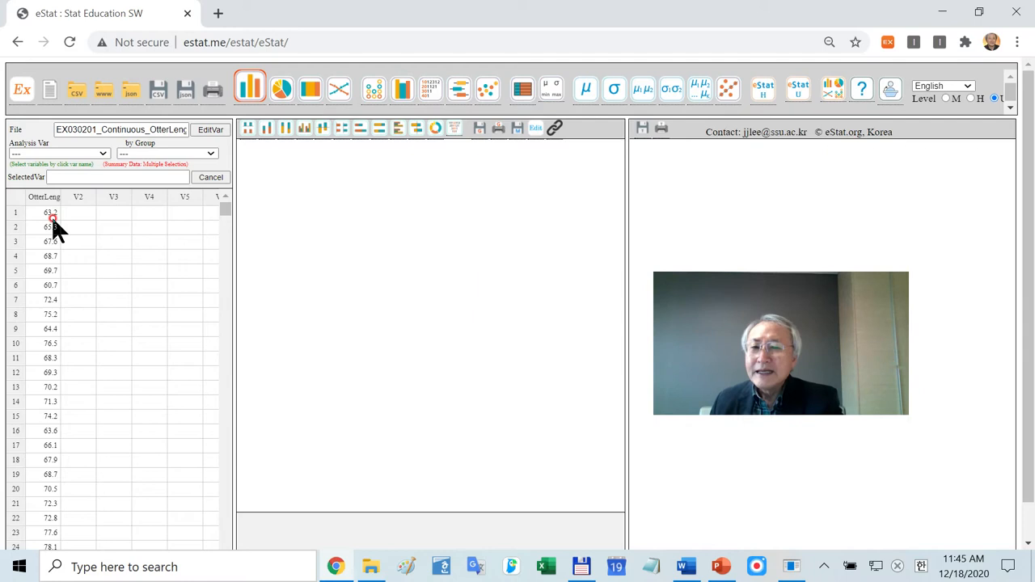
{"action": "mouse_move", "coordinate": [67, 248]}
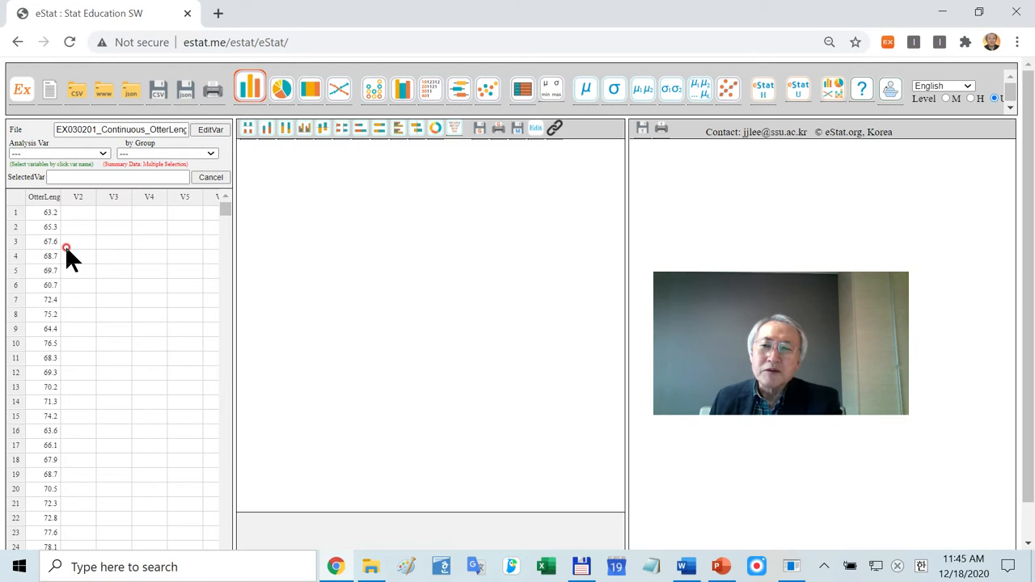
Step: Draw the OtterLength stem-and-leaf plot with stems 60 to 78
{"action": "left_click", "coordinate": [370, 88]}
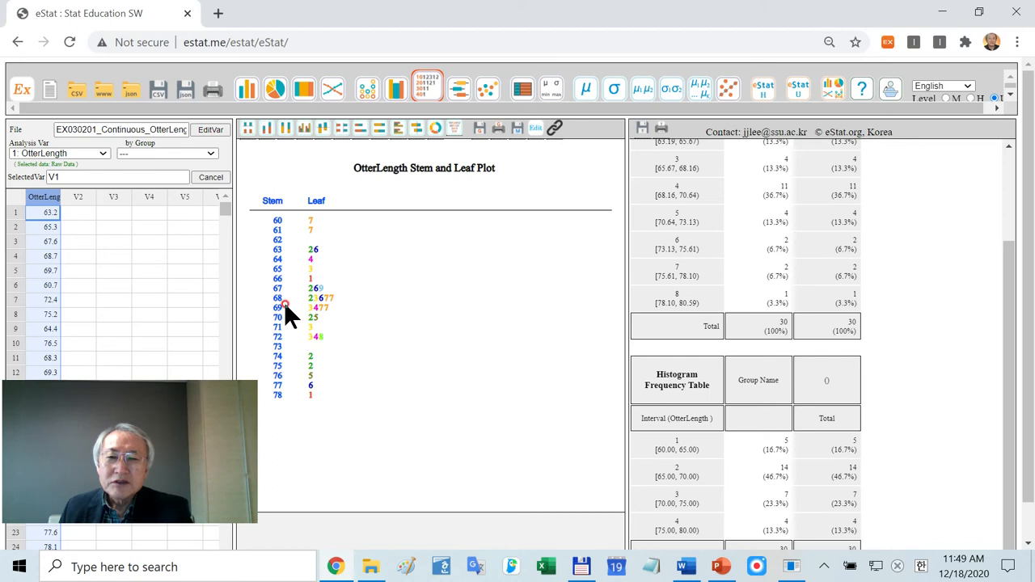
{"action": "mouse_move", "coordinate": [358, 307]}
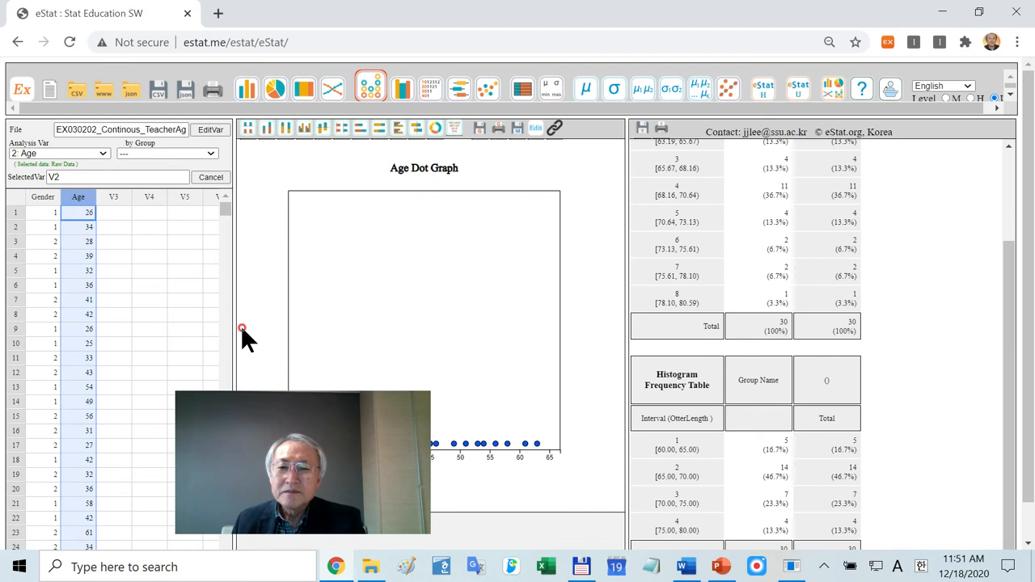
Step: Split the Age dot graph by Gender and overlay each group's mean and standard deviation
{"action": "left_click", "coordinate": [166, 154]}
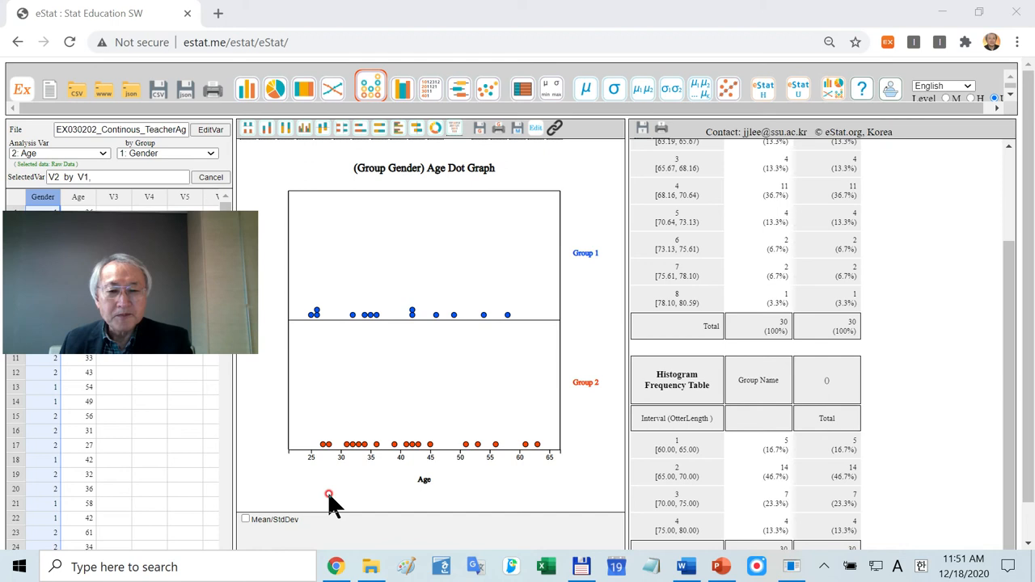
{"action": "left_click", "coordinate": [246, 519]}
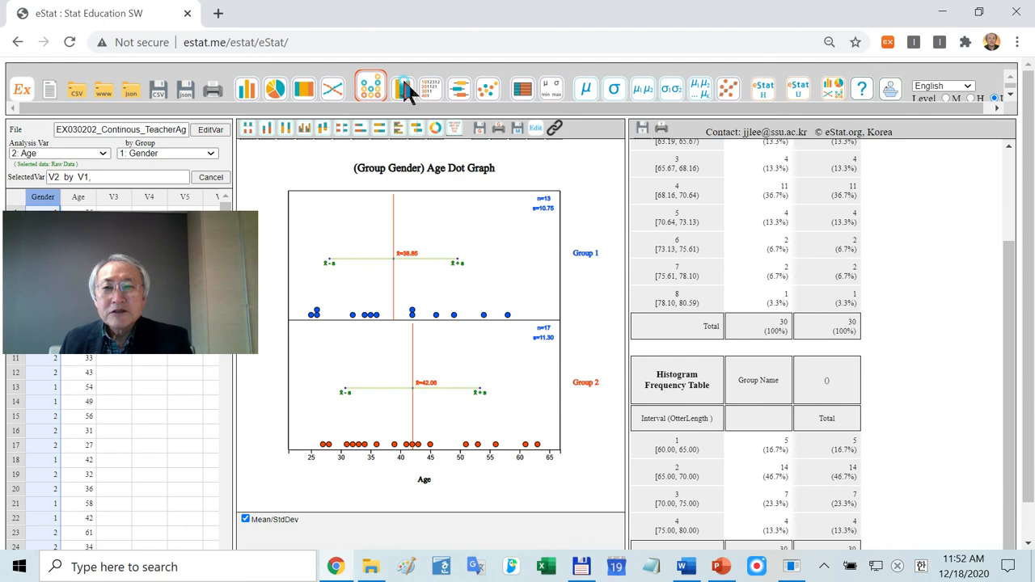
Step: Draw the Age histogram by Gender with its grouped frequency table
{"action": "left_click", "coordinate": [427, 88]}
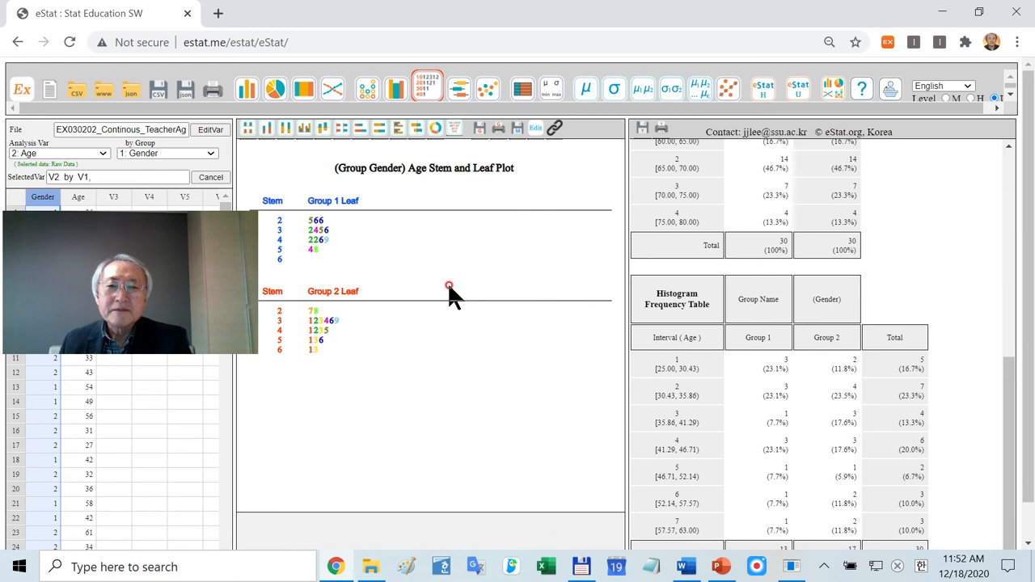
{"action": "left_click", "coordinate": [369, 88]}
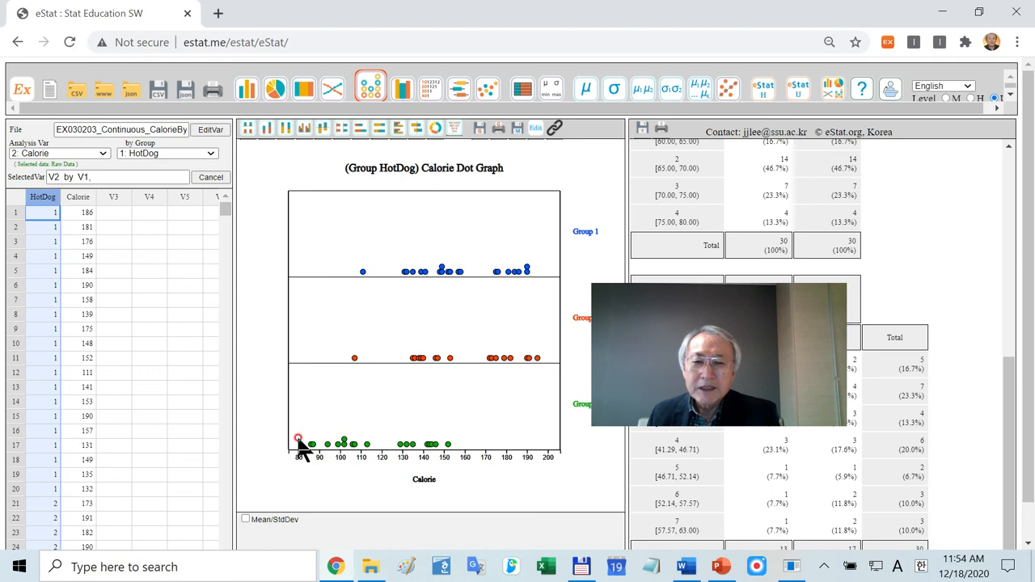